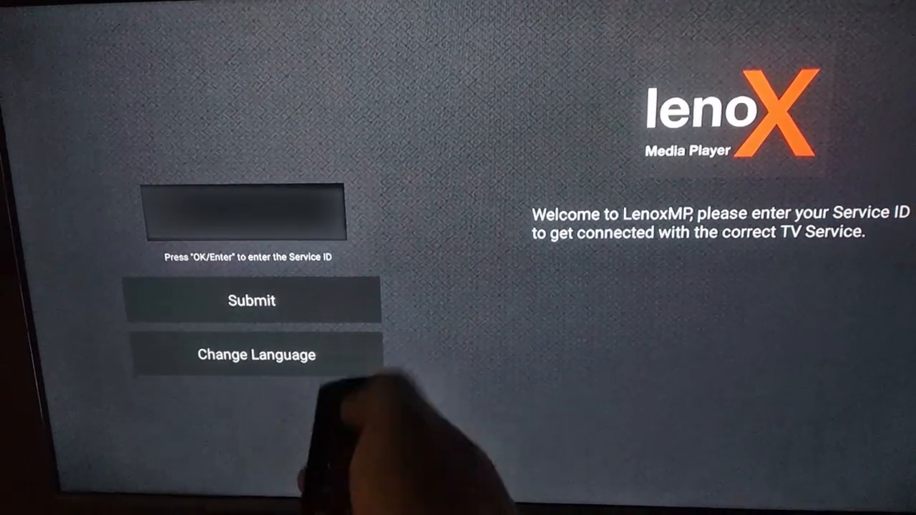
Exit LenoxMP's Service ID welcome screen to reach the Fire TV home screen.
key(Down)
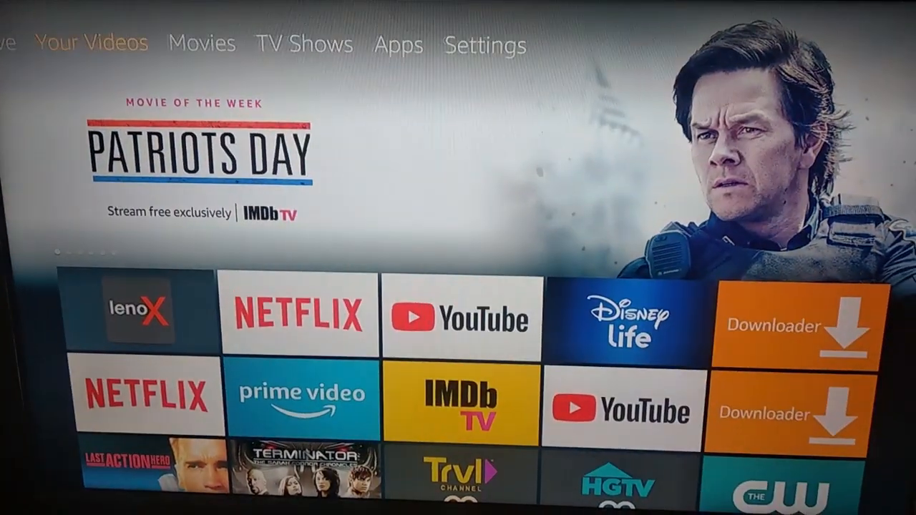
Open LenoxMP (version 7.1.11) from the installed applications list.
click(483, 44)
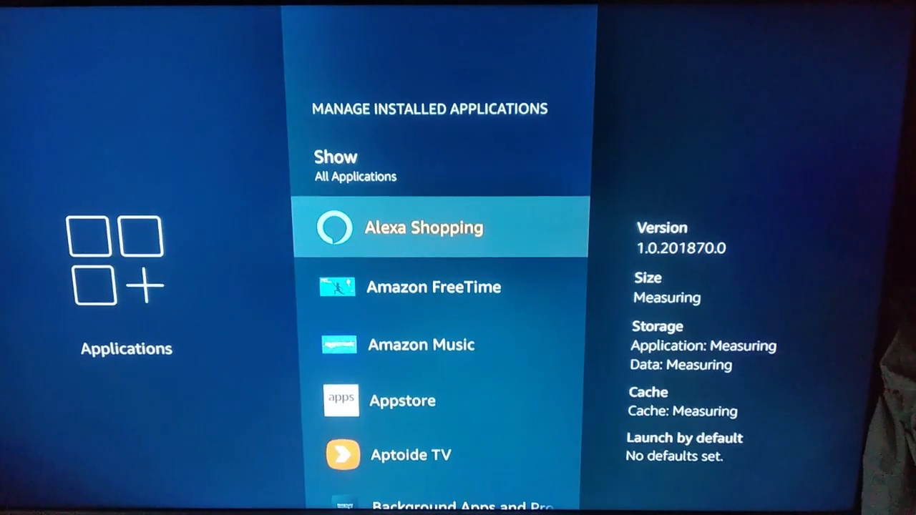
scroll(down, 3)
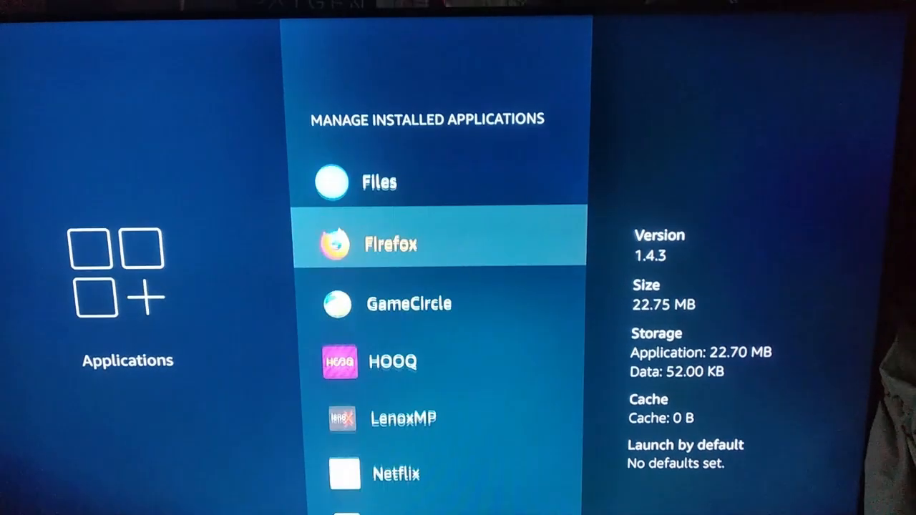
click(404, 418)
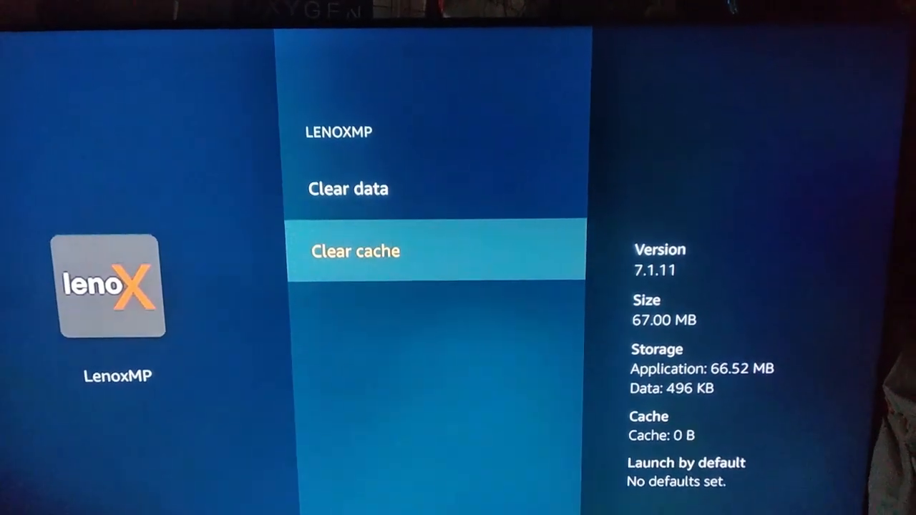
Clear LenoxMP's cache and data, then return to the home screen.
click(347, 188)
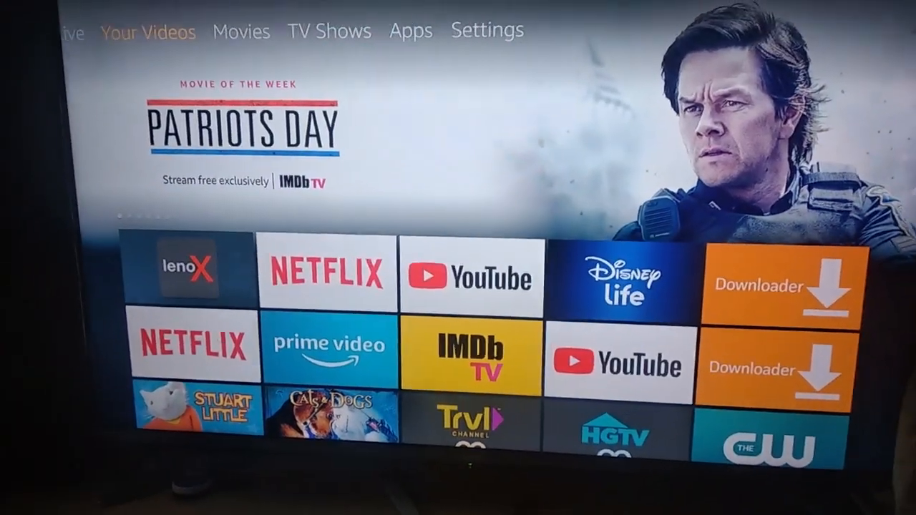
Relaunch LenoxMP and open the on-screen keyboard on the Service ID field.
click(486, 31)
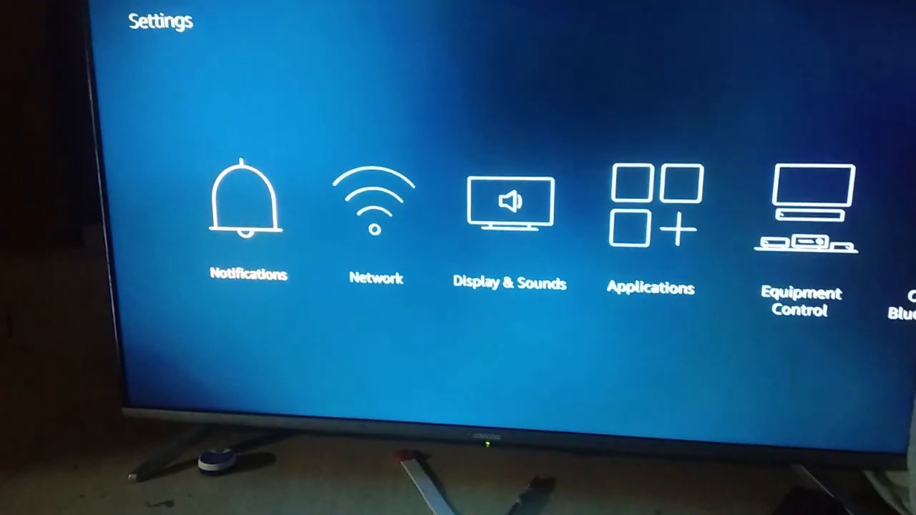
click(650, 208)
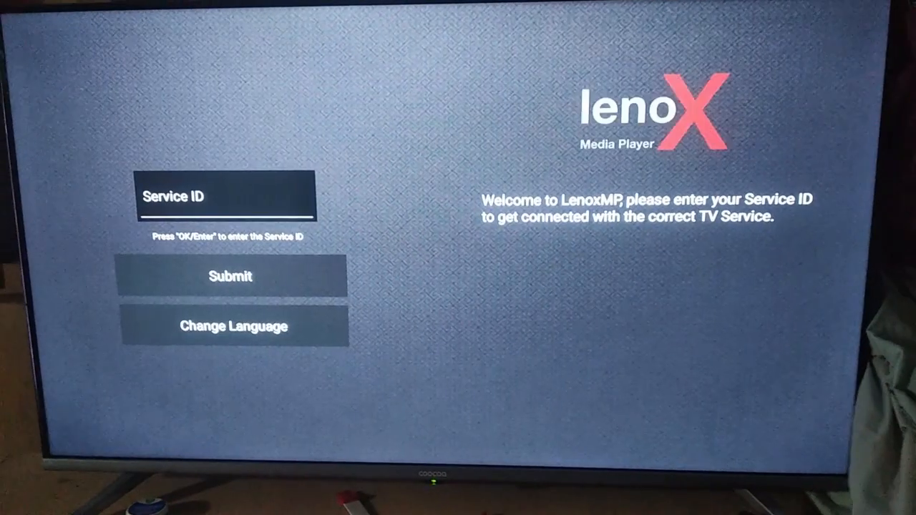
click(225, 195)
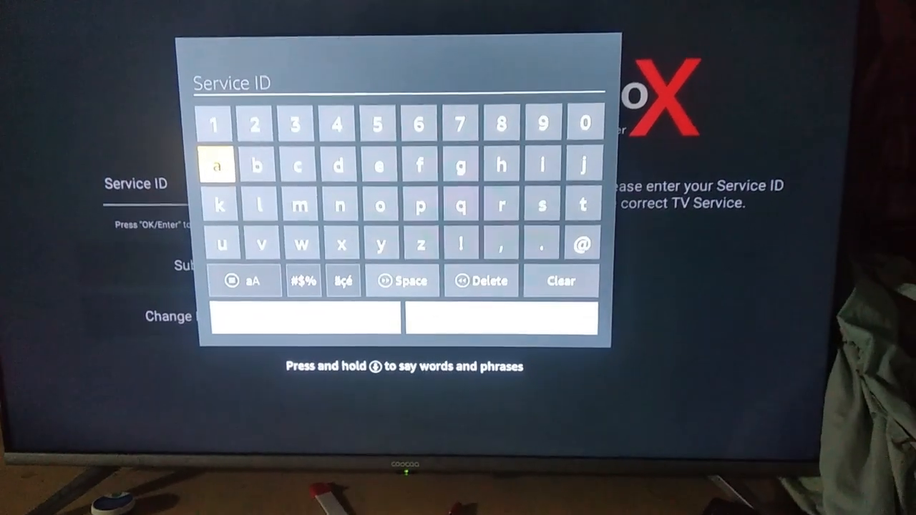